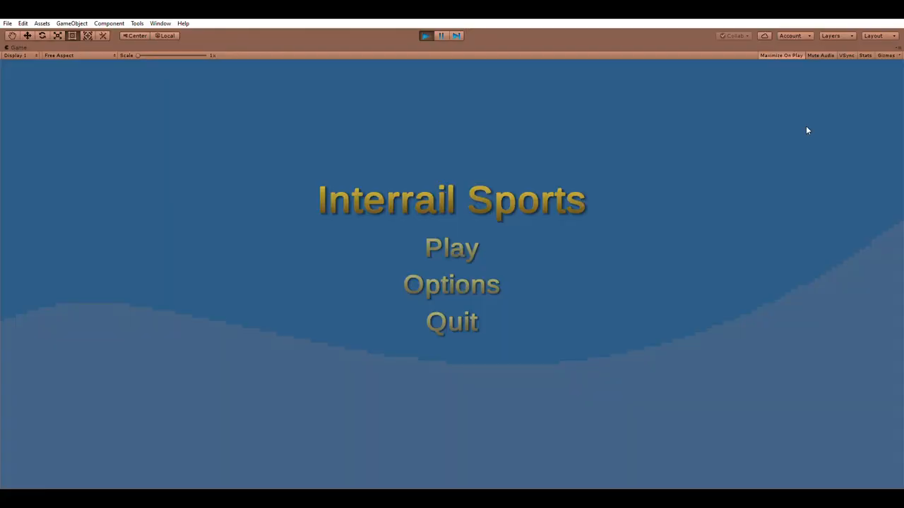
{"action": "mouse_move", "coordinate": [570, 176]}
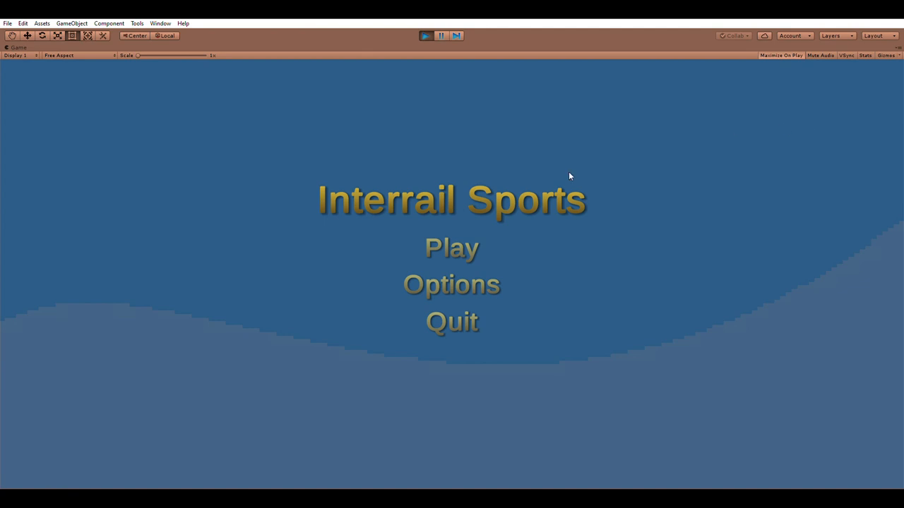
{"action": "mouse_move", "coordinate": [452, 247]}
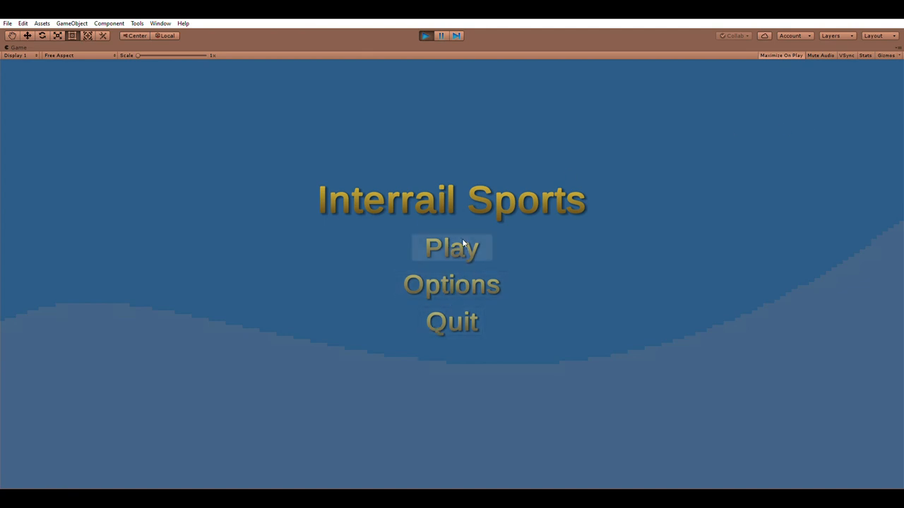
- In the running game, view Options, go back to the main menu, and choose Play
{"action": "left_click", "coordinate": [452, 284]}
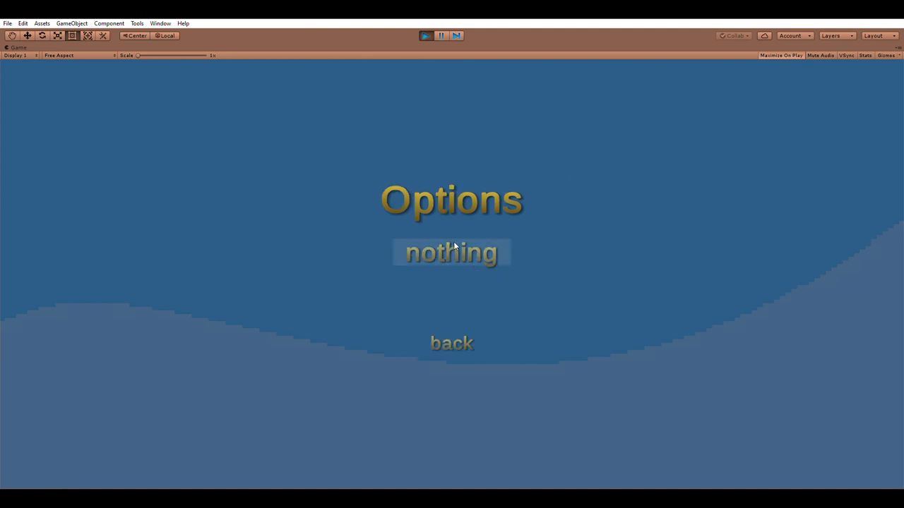
{"action": "left_click", "coordinate": [451, 343]}
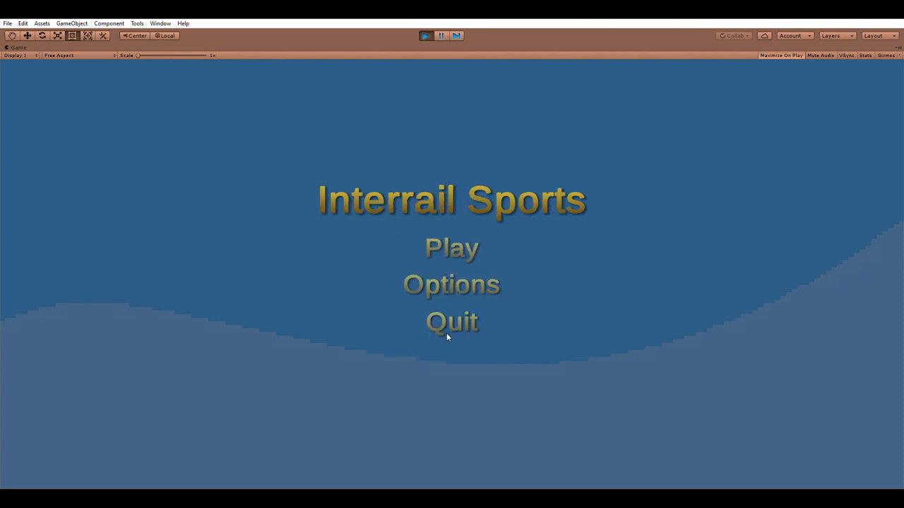
{"action": "mouse_move", "coordinate": [452, 248]}
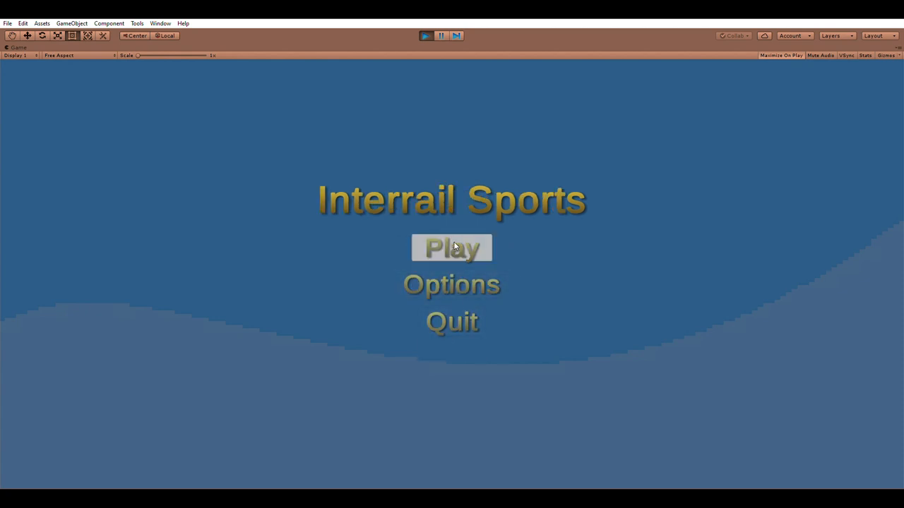
{"action": "left_click", "coordinate": [452, 248]}
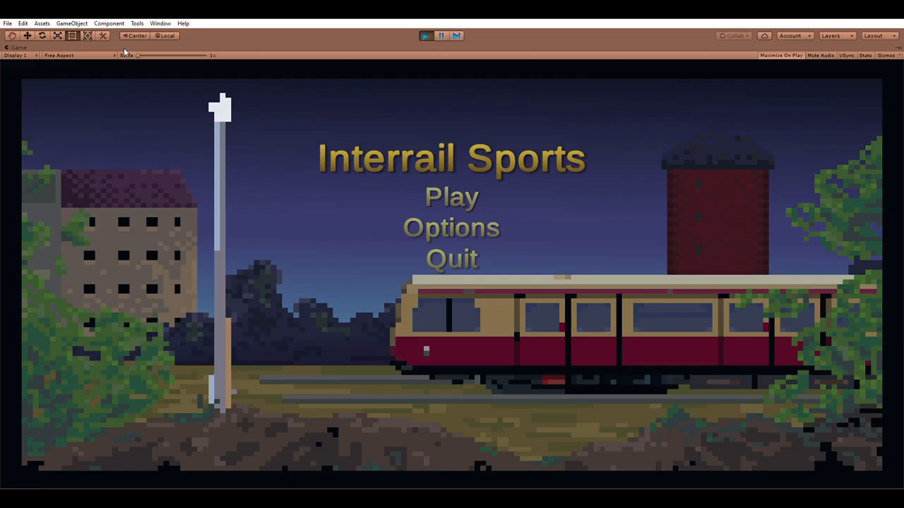
{"action": "mouse_move", "coordinate": [697, 311]}
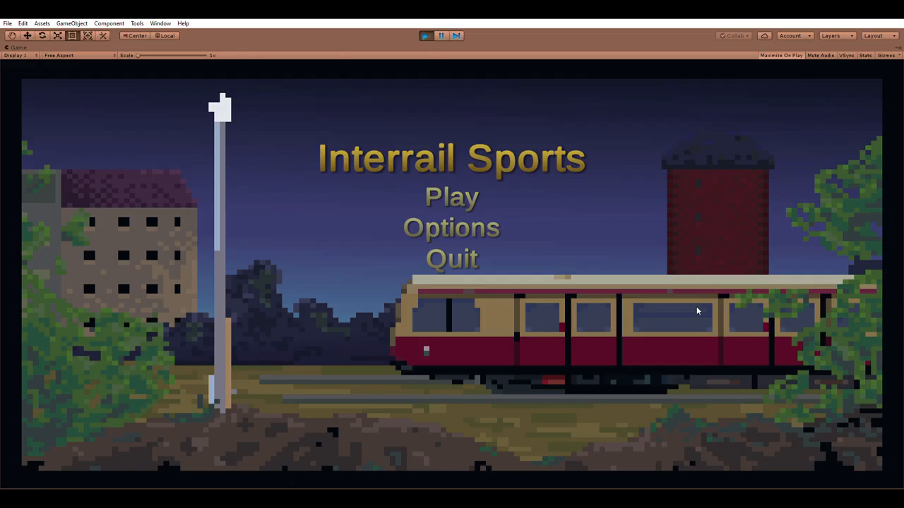
- Choose Play on the Interrail Sports main menu to enter the trackside scene with the character
{"action": "left_click", "coordinate": [451, 197]}
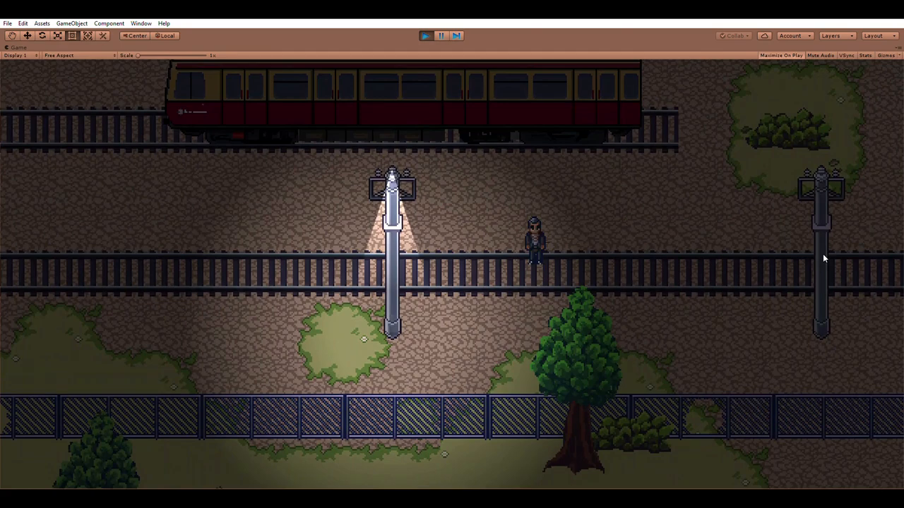